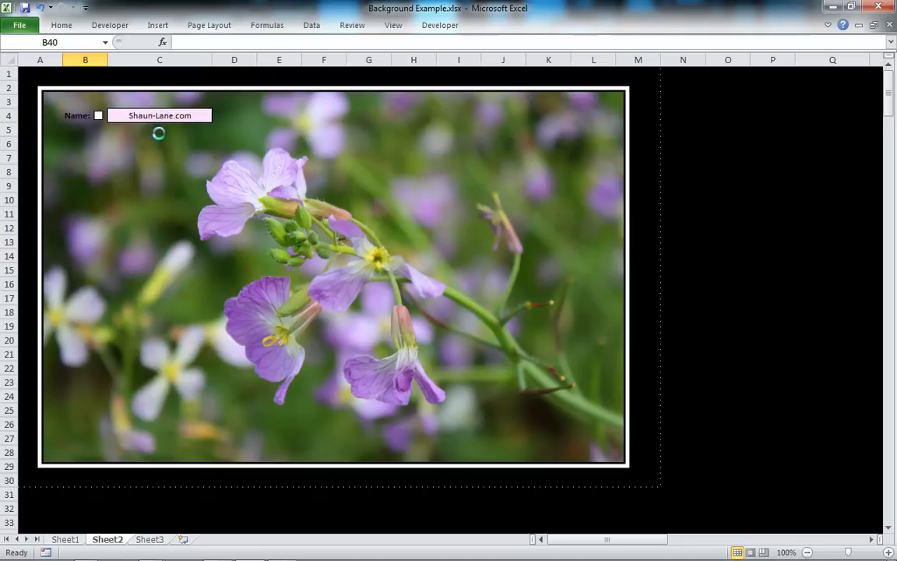
mouse_move(132, 159)
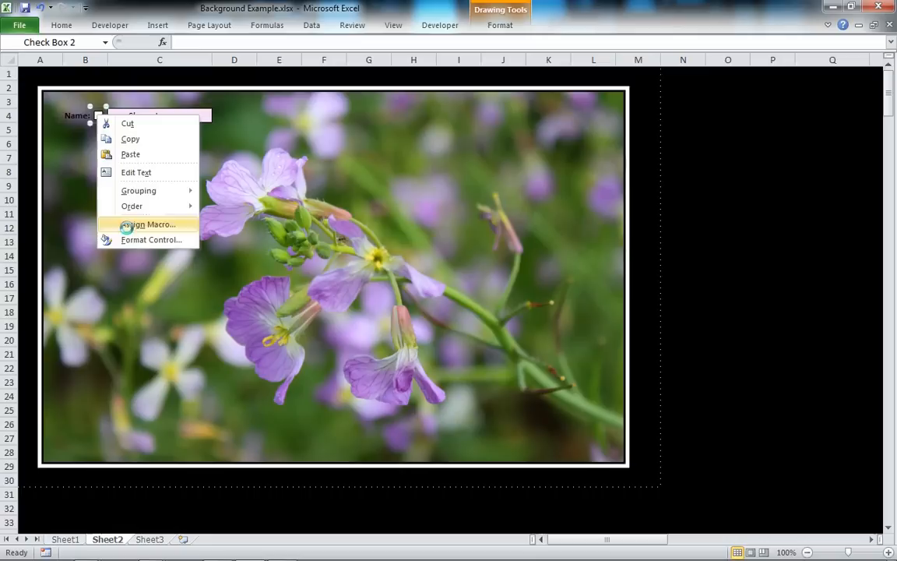
Set the Name checkbox's cell link to $O$4 through Format Control
left_click(151, 239)
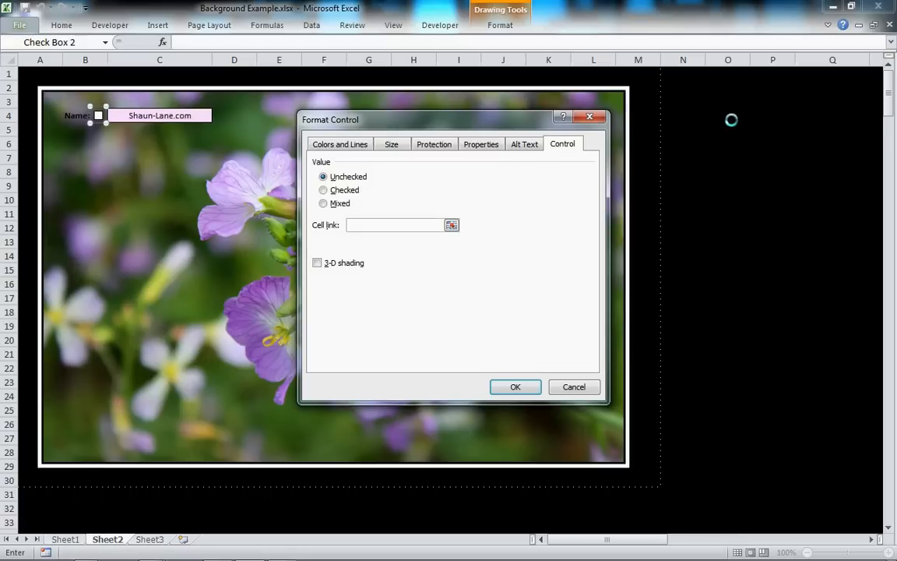
left_click(727, 116)
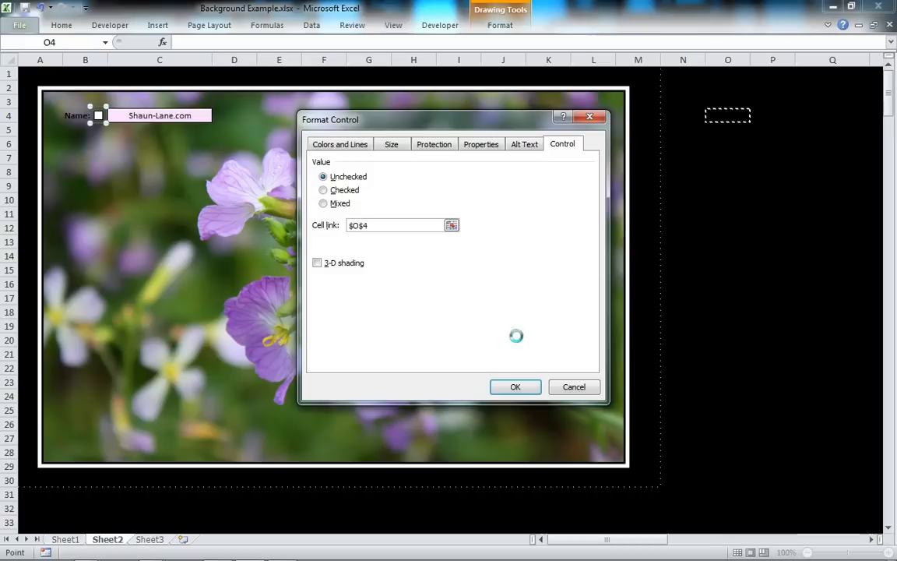
left_click(515, 386)
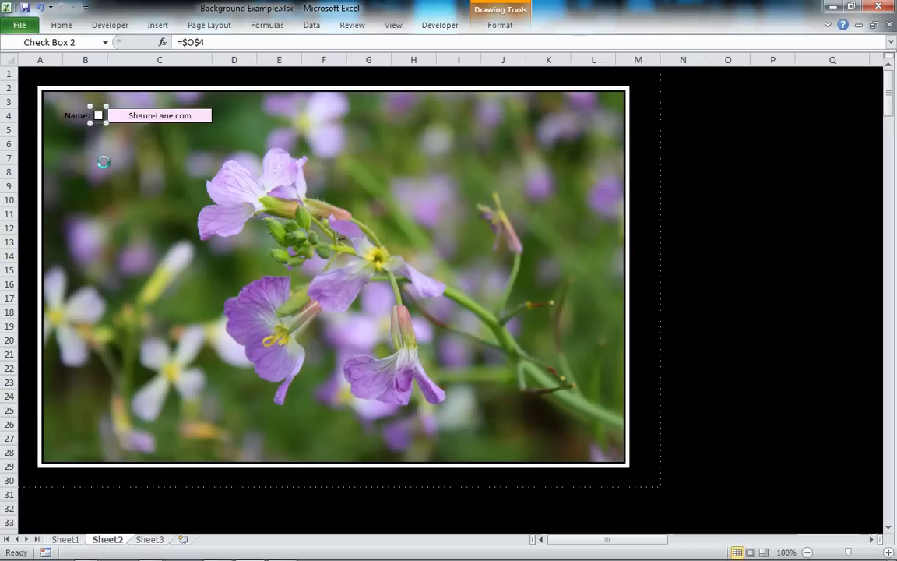
Toggle the Name checkbox off and on twice, leaving it ticked so O4 shows TRUE
left_click(85, 157)
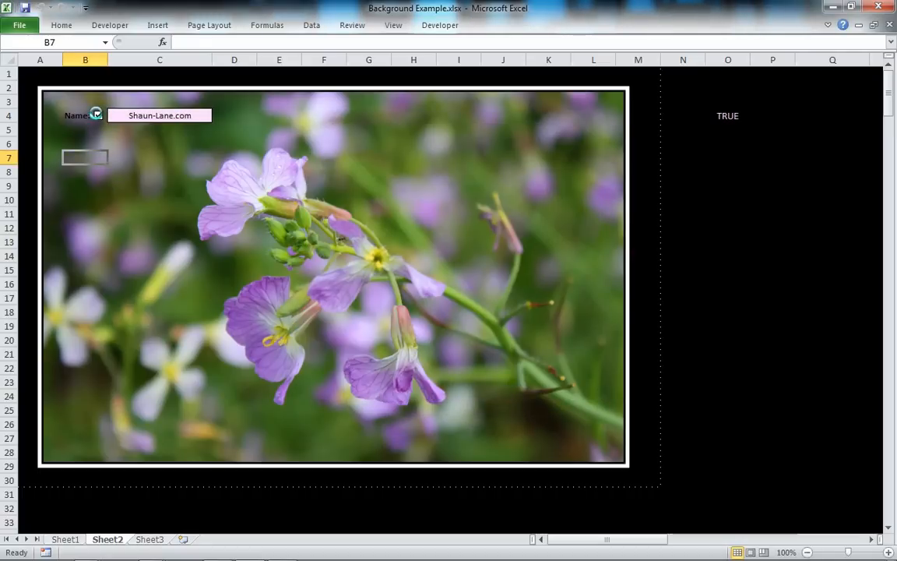
left_click(97, 116)
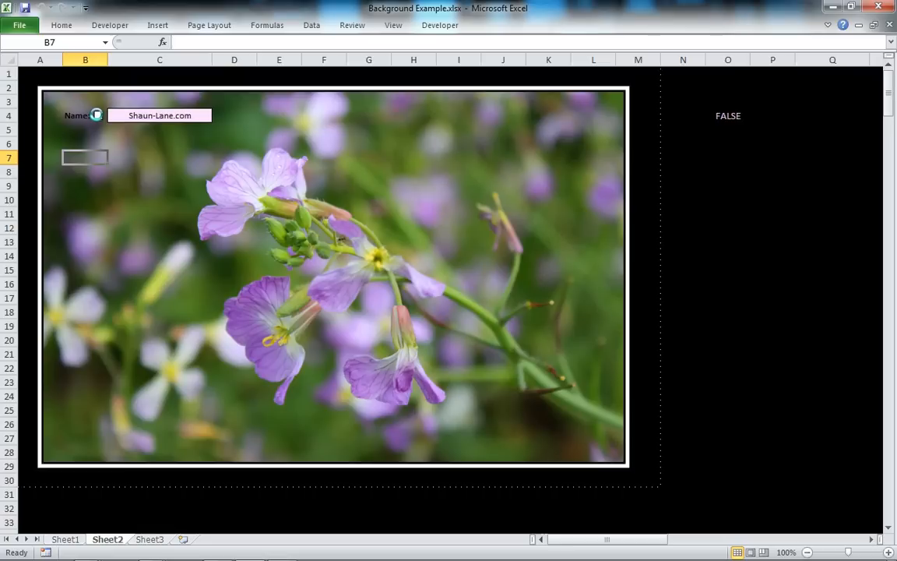
left_click(97, 115)
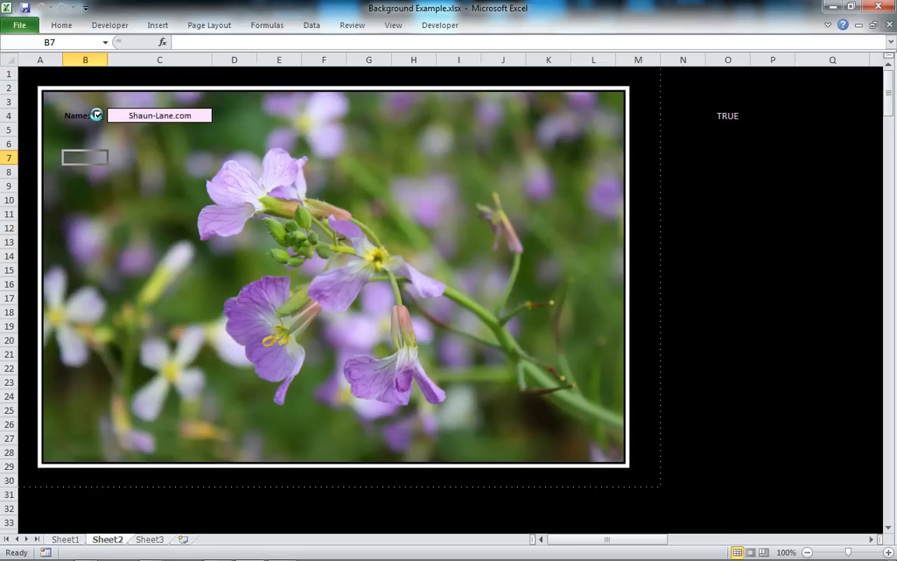
left_click(97, 115)
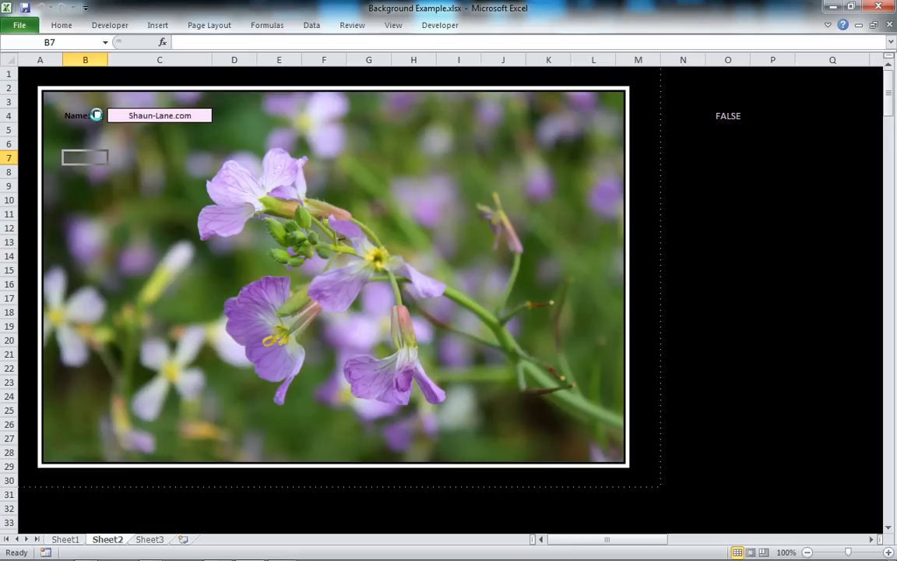
left_click(98, 115)
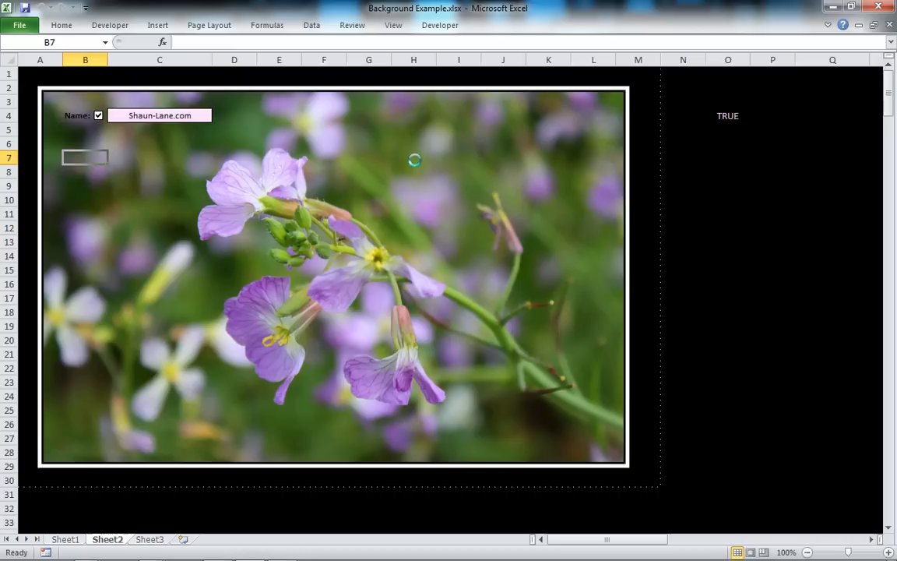
left_click(773, 115)
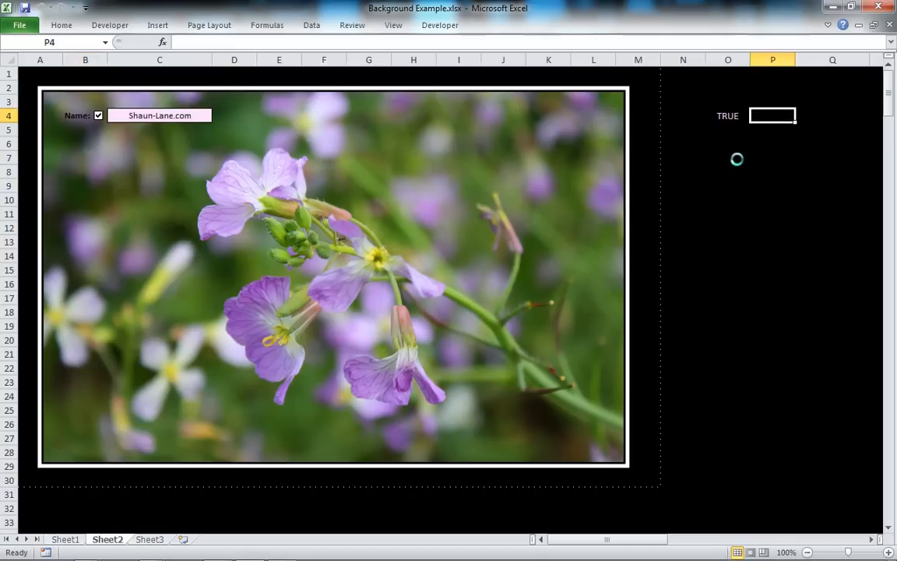
Enter =IF(O4=TRUE,C4,"") in P4 so it displays Shaun-Lane.com
type("=IF(")
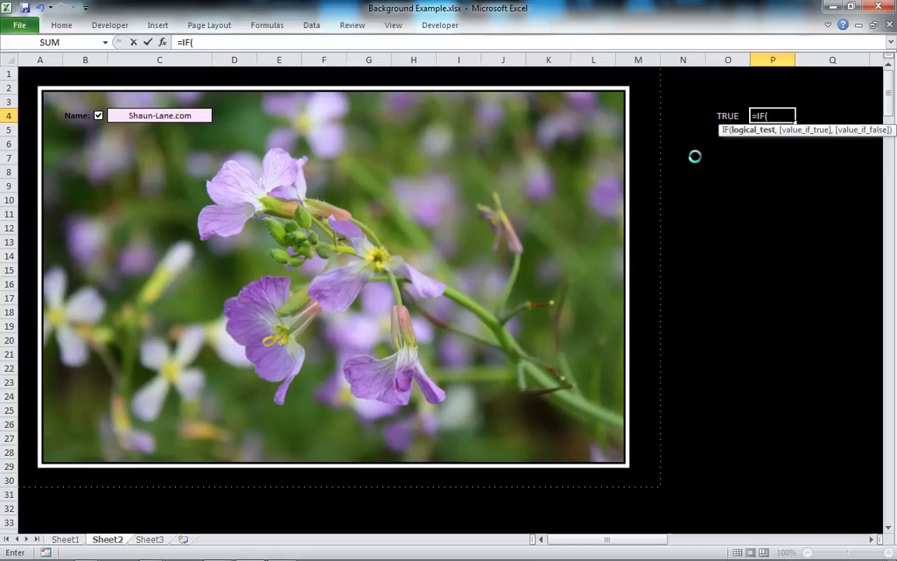
left_click(728, 116)
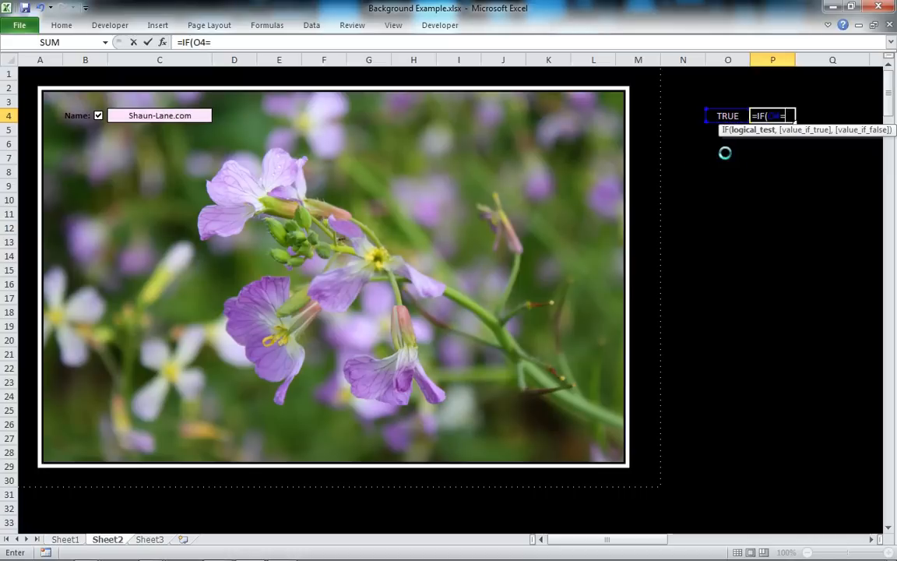
type("T")
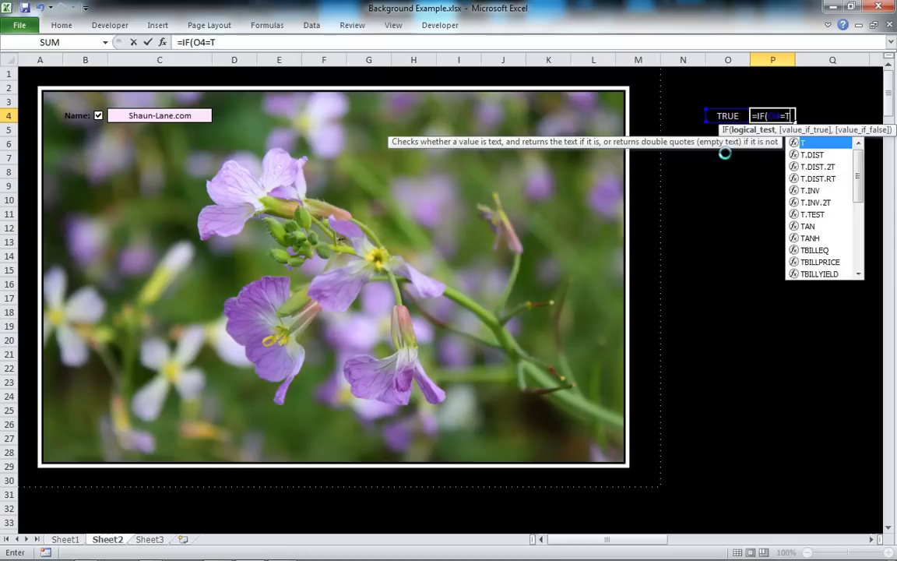
type("RUE,")
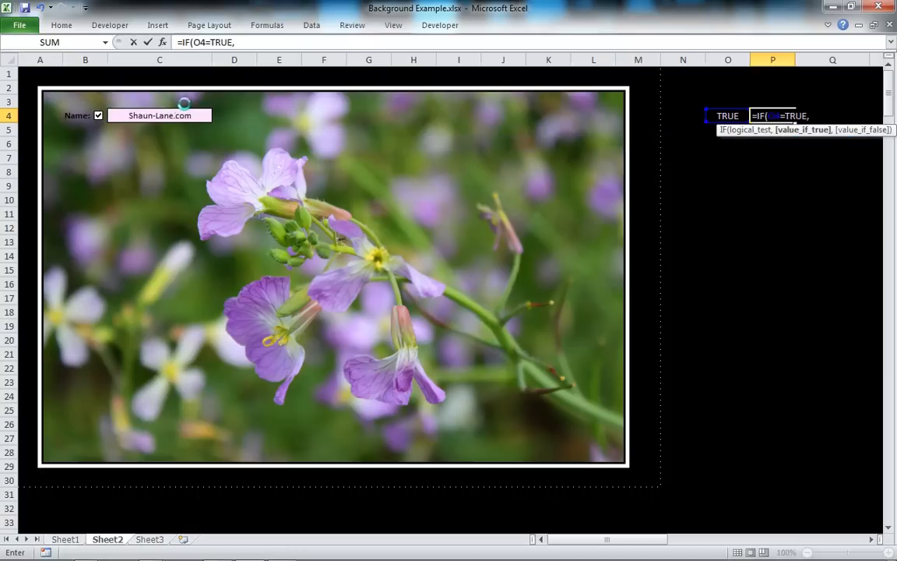
left_click(159, 115)
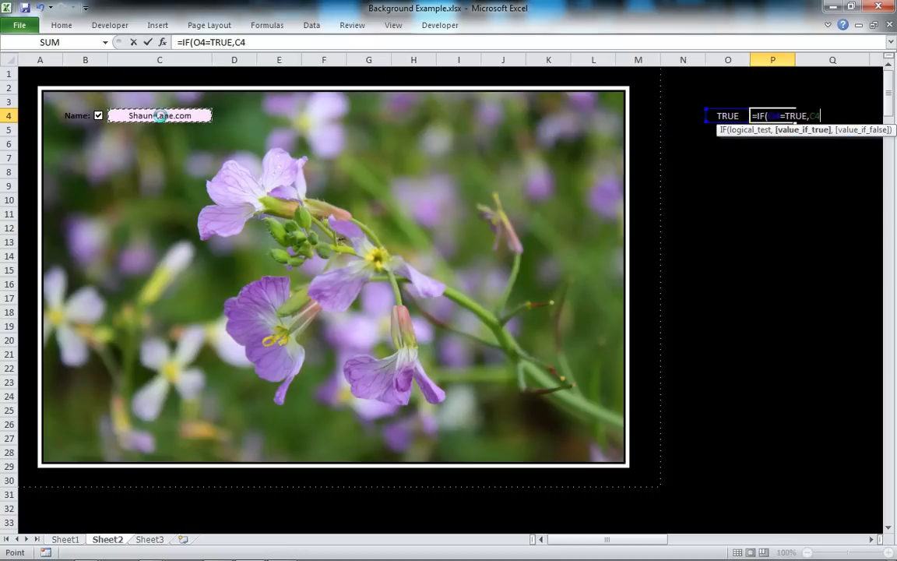
type(",")
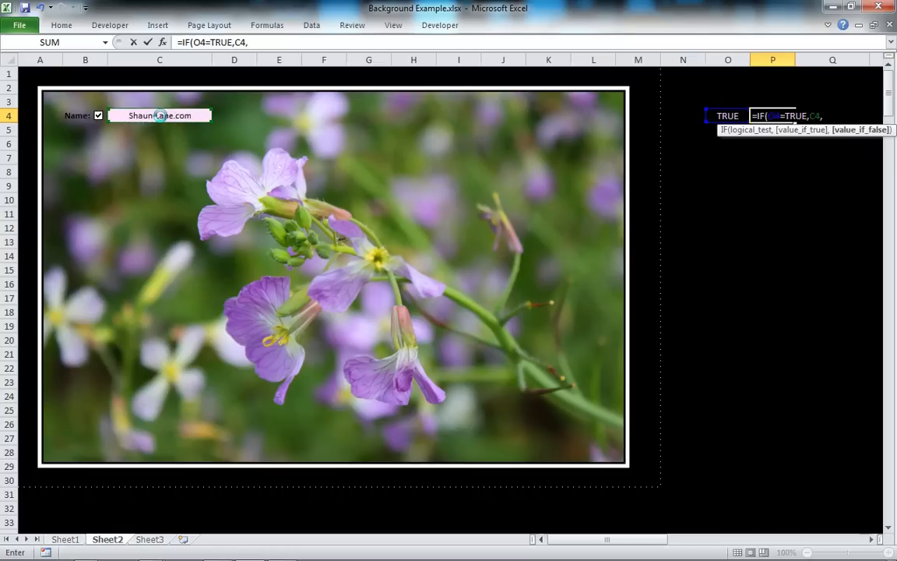
type("\"\"")
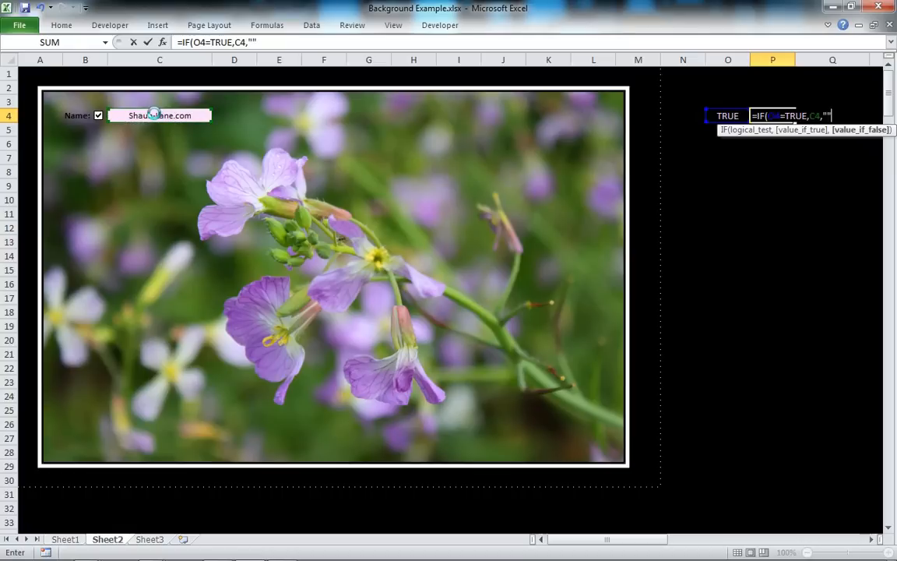
key("Return")
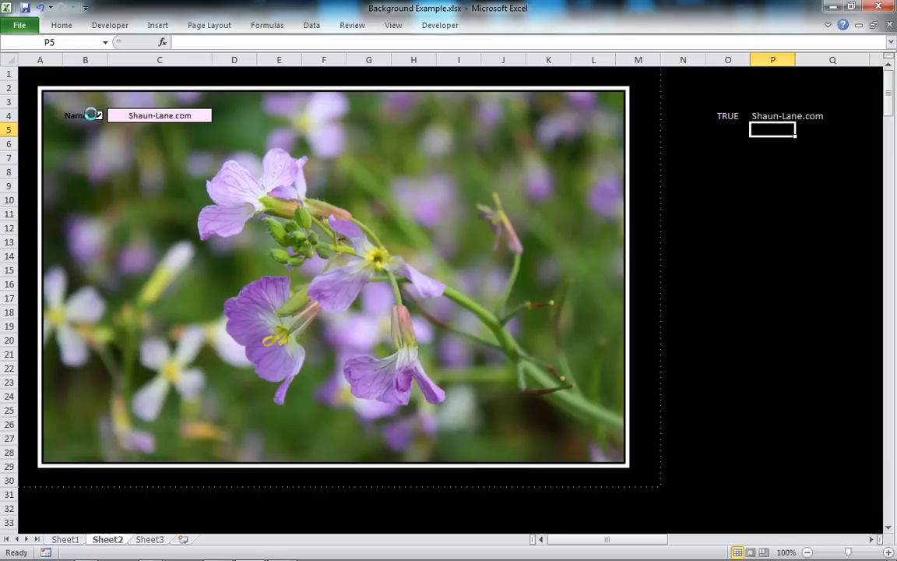
left_click(97, 116)
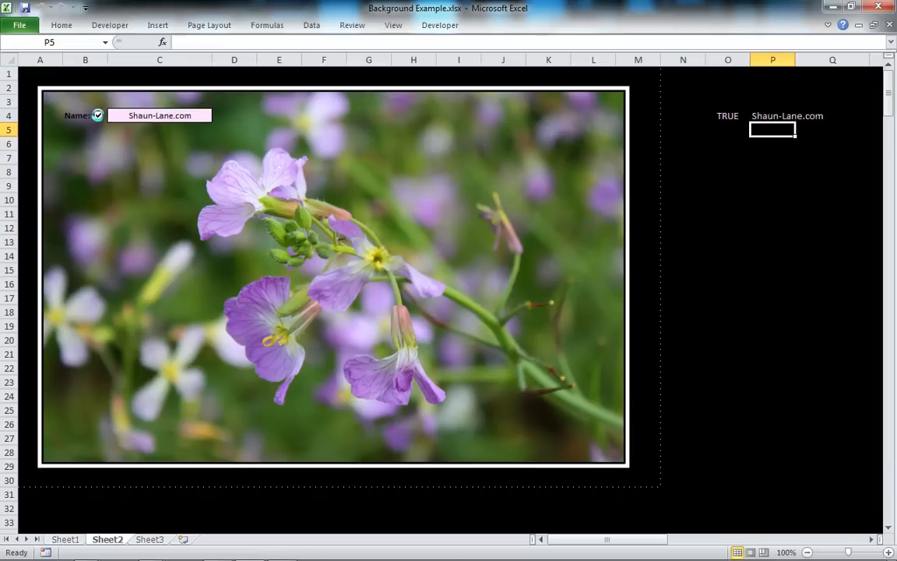
left_click(773, 115)
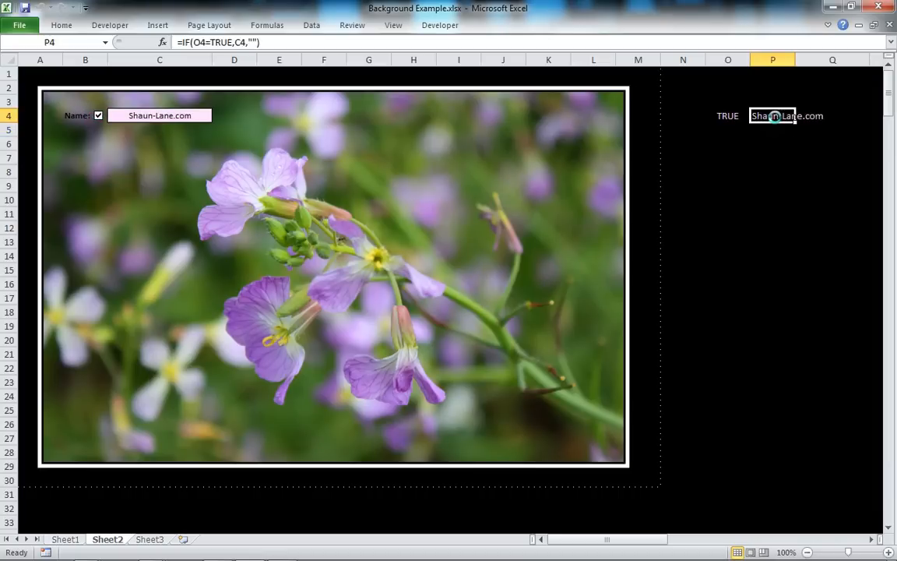
left_click(160, 115)
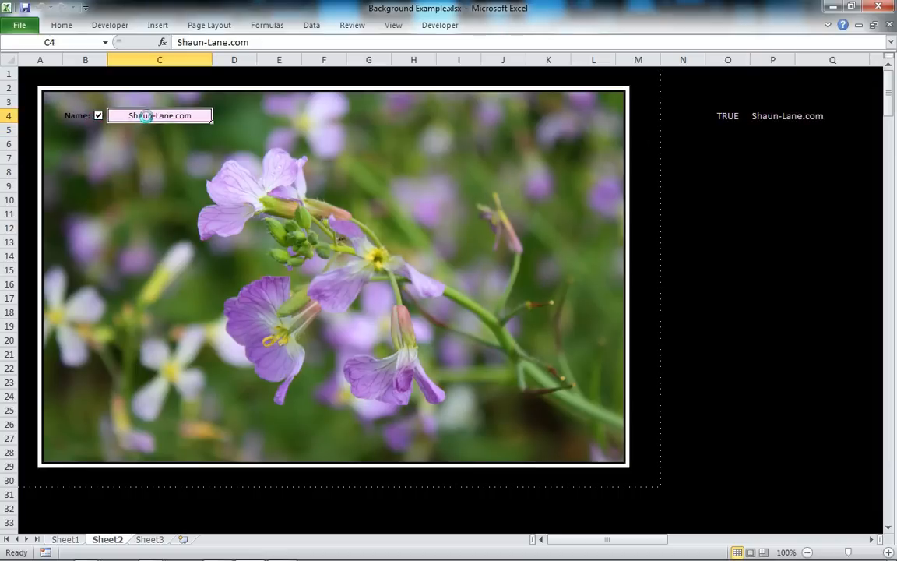
left_click(786, 115)
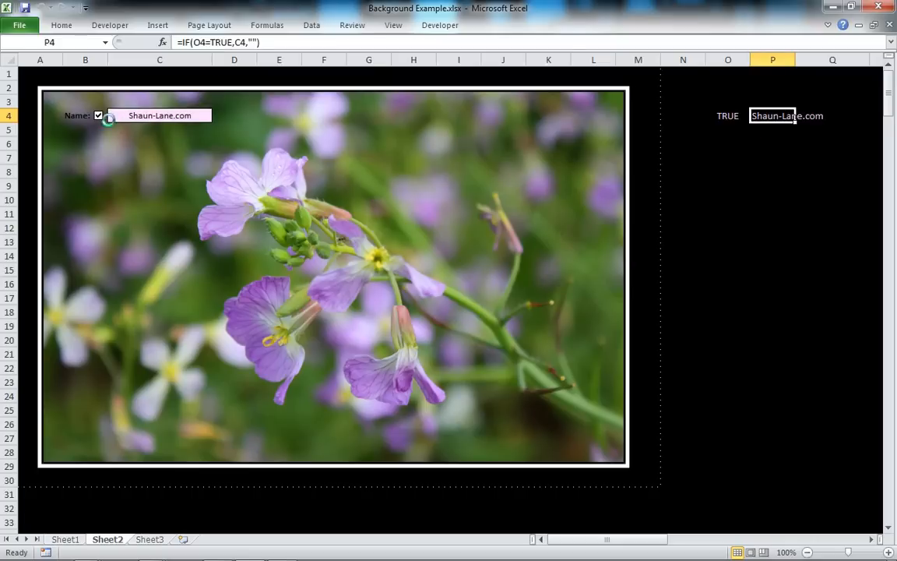
left_click(98, 115)
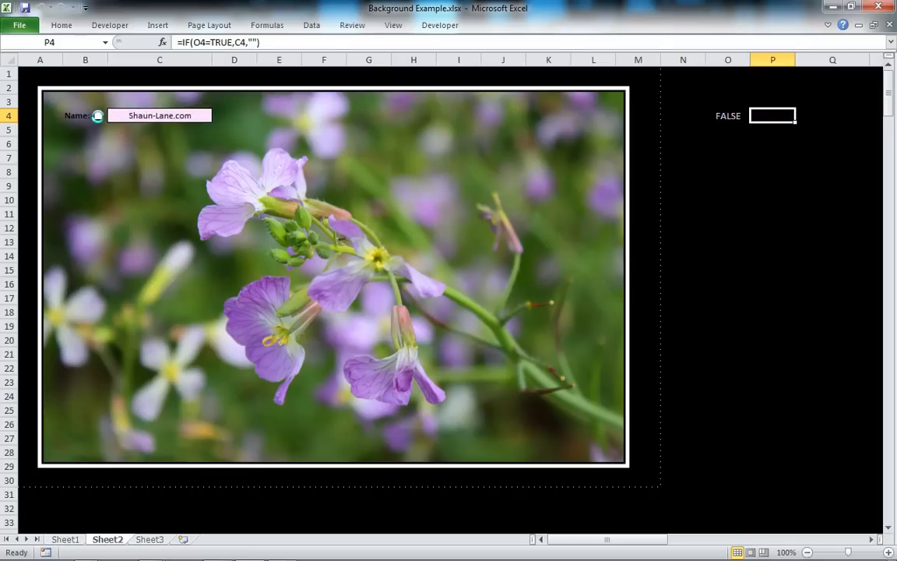
left_click(98, 116)
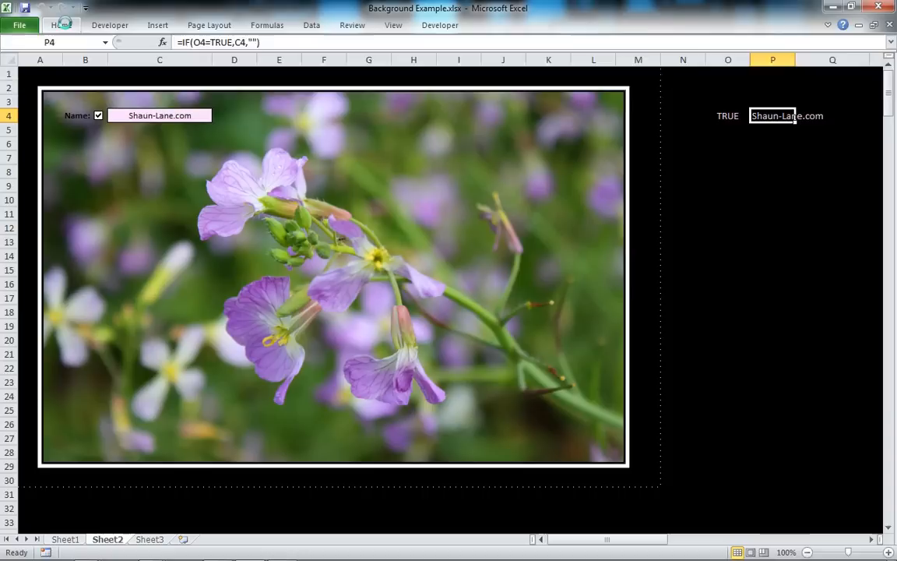
left_click(61, 25)
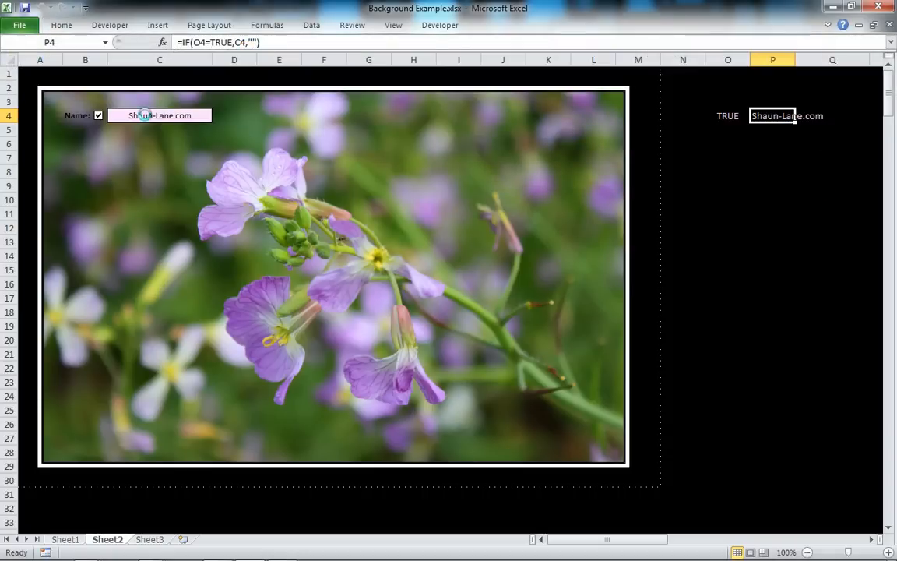
left_click(159, 115)
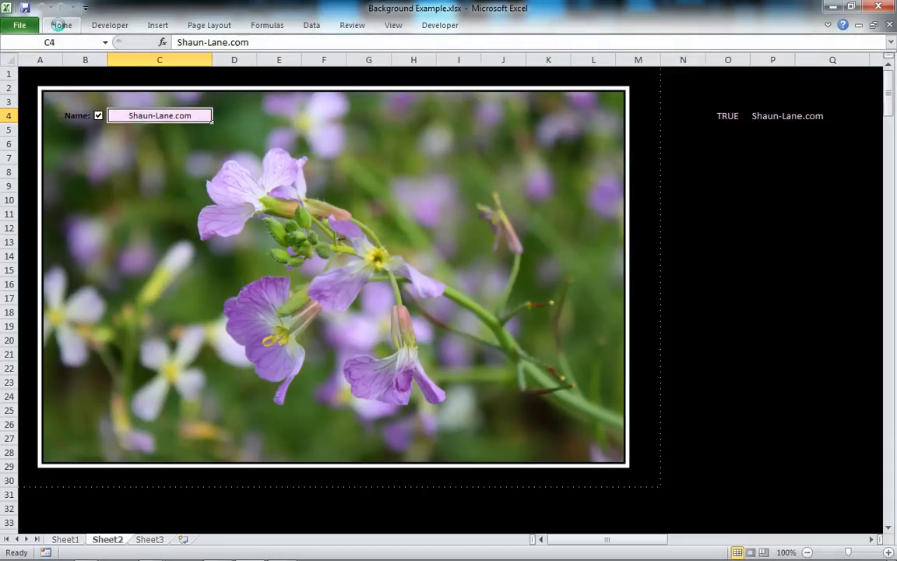
Create a New Rule for C4: cell value equal to =$P$4, purple font colour
left_click(513, 59)
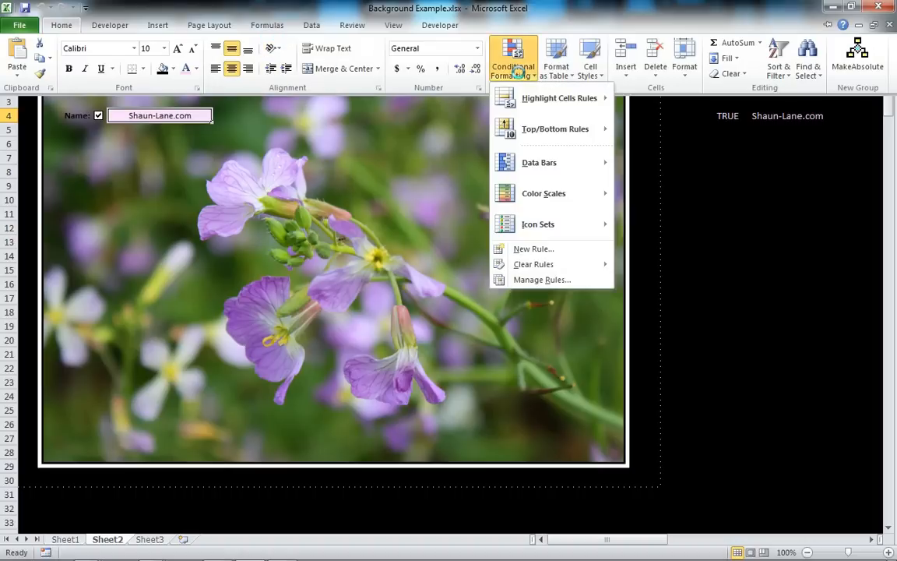
left_click(533, 248)
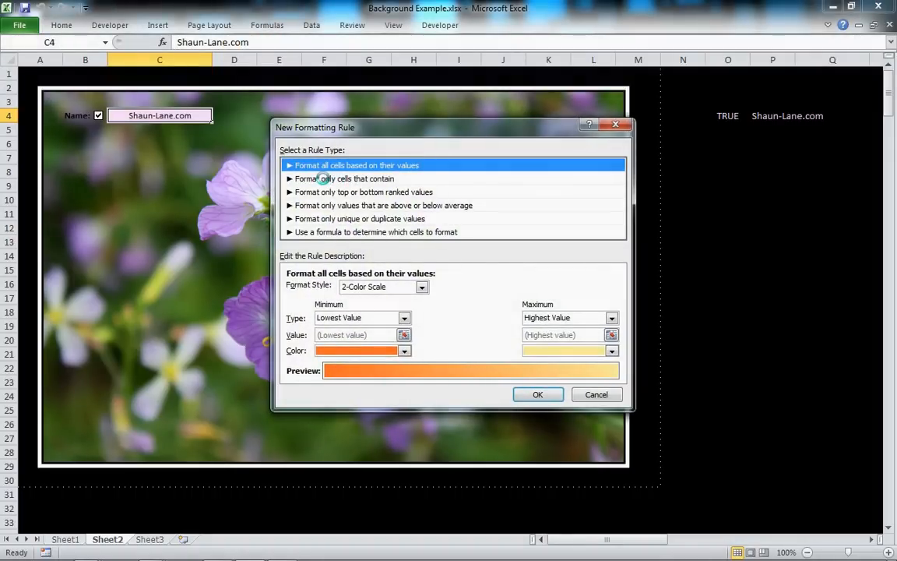
left_click(345, 179)
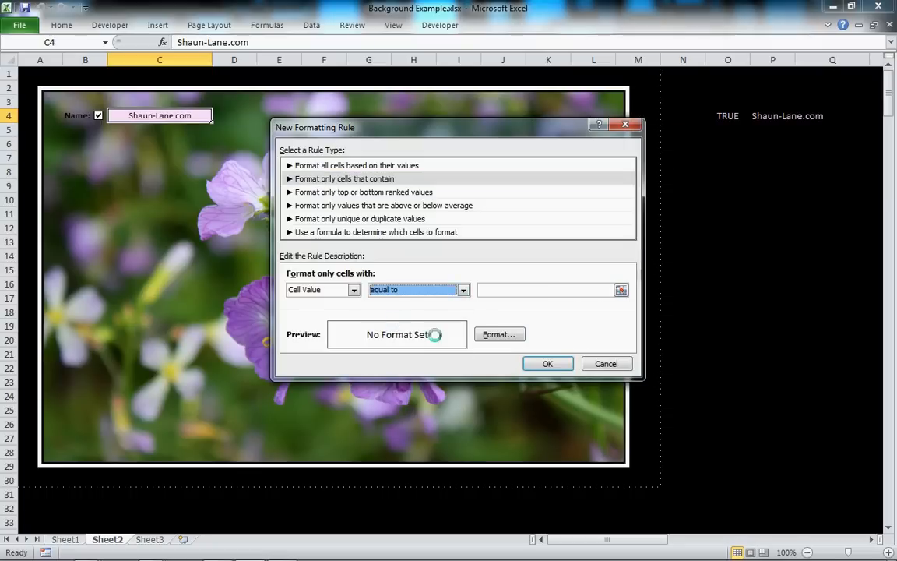
left_click(546, 289)
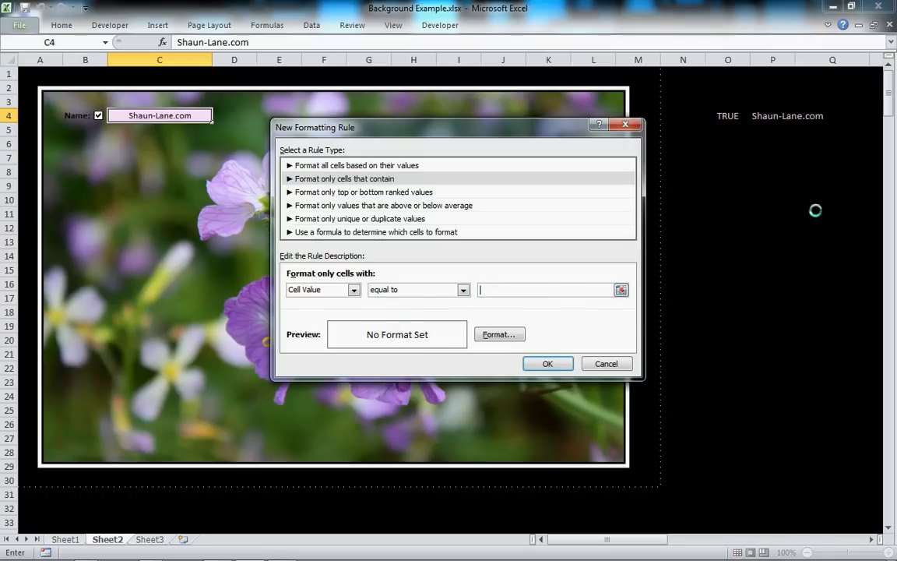
left_click(774, 115)
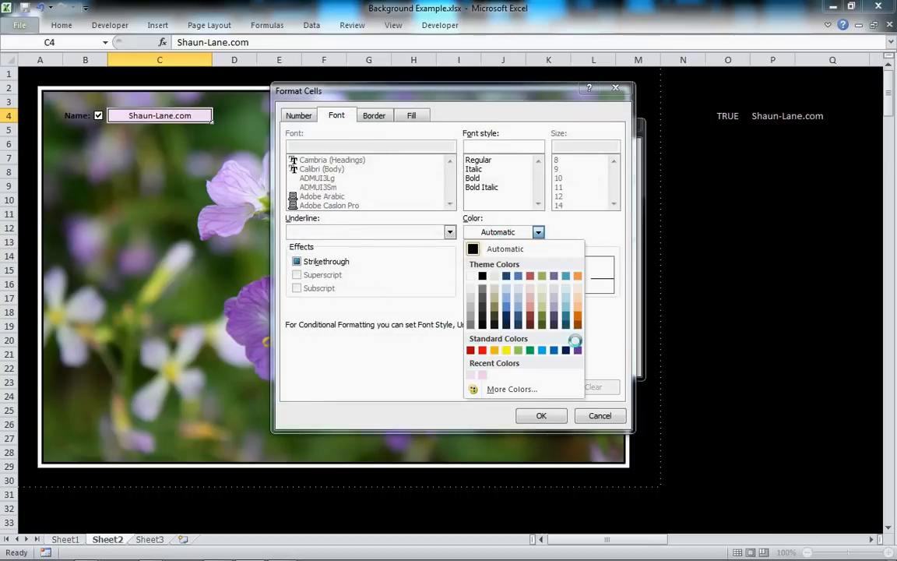
left_click(554, 350)
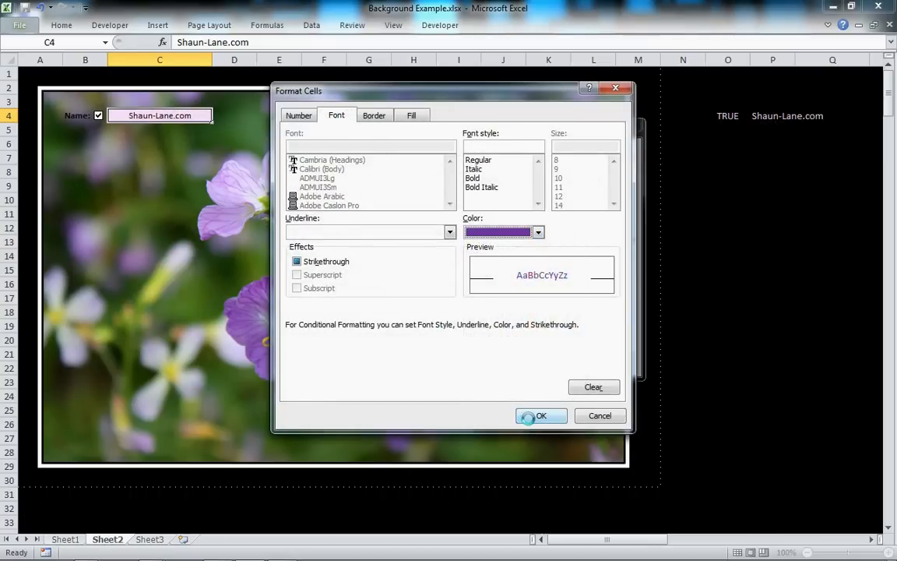
left_click(542, 416)
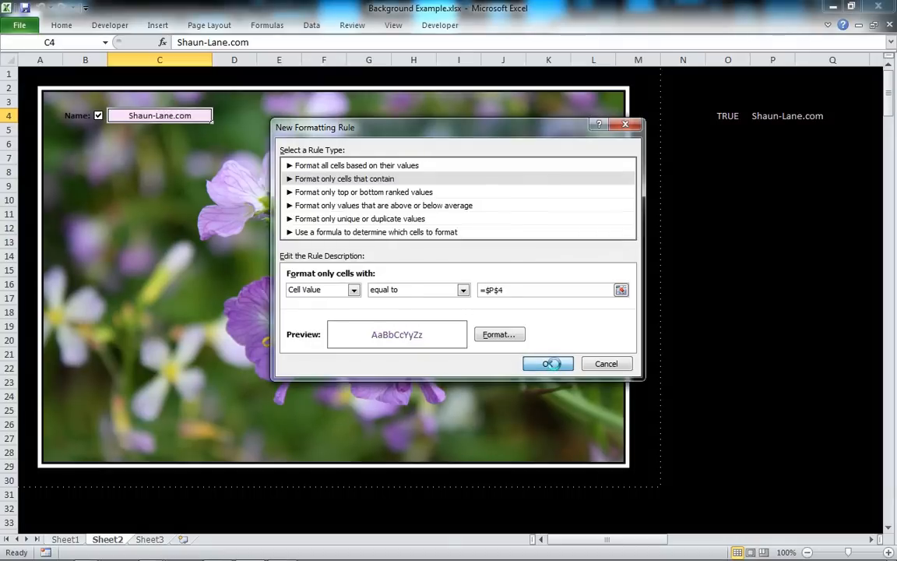
Apply the purple-text rule, then toggle the checkbox off, on and off to test it
left_click(548, 363)
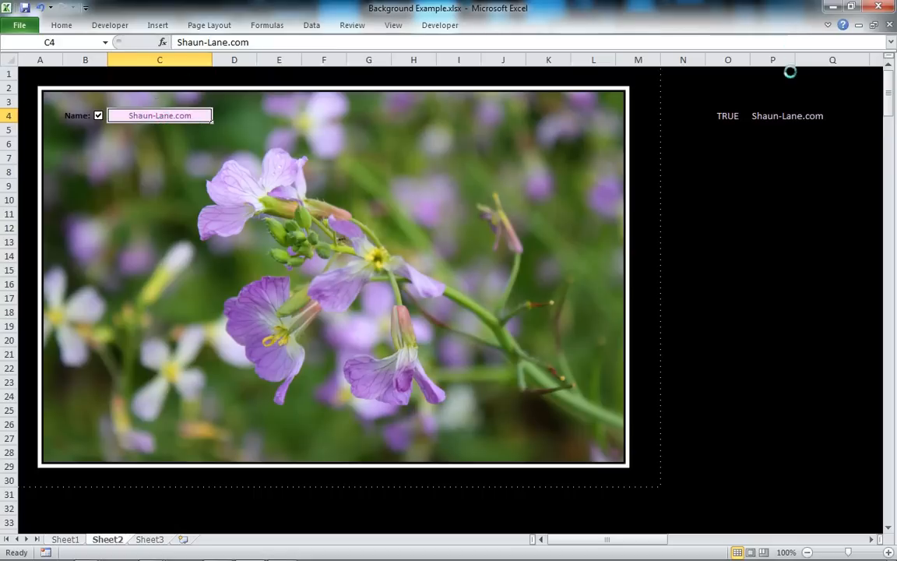
mouse_move(775, 95)
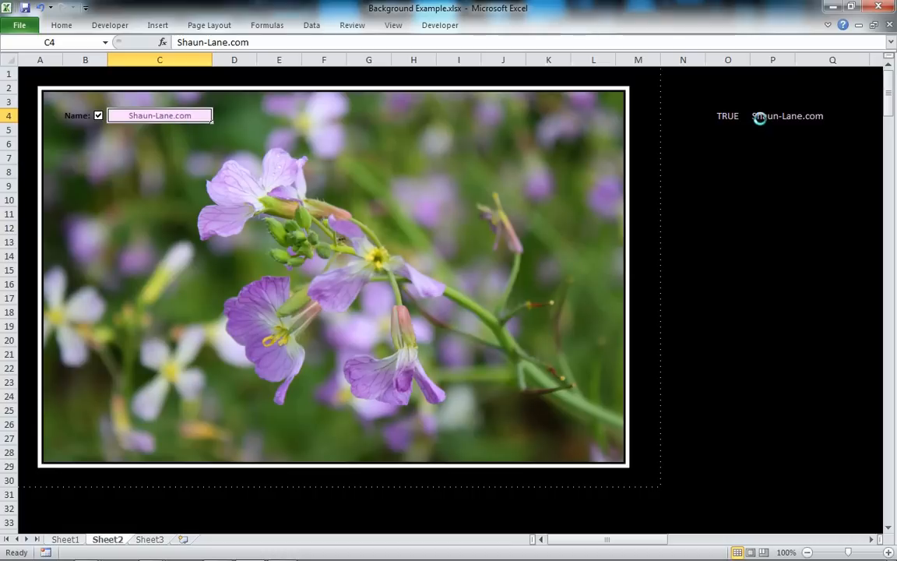
mouse_move(457, 250)
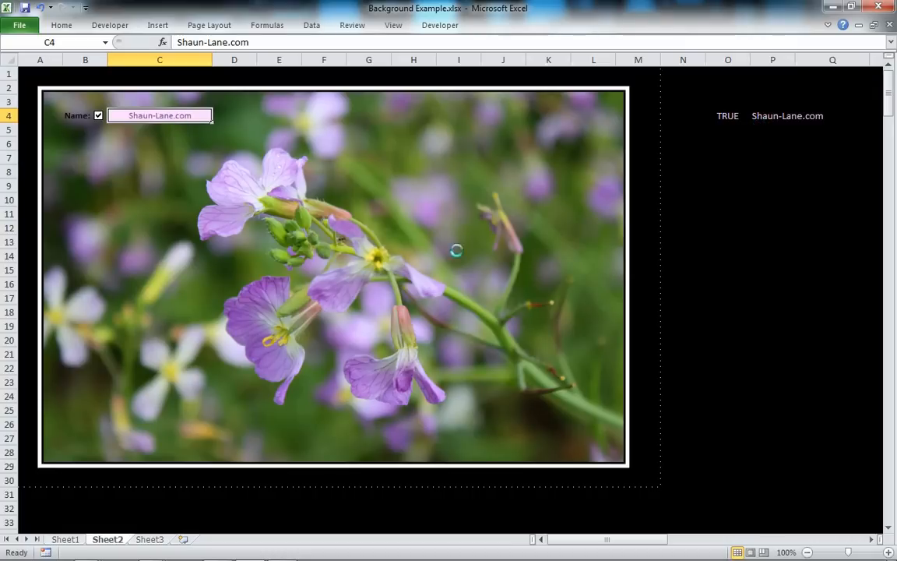
left_click(98, 115)
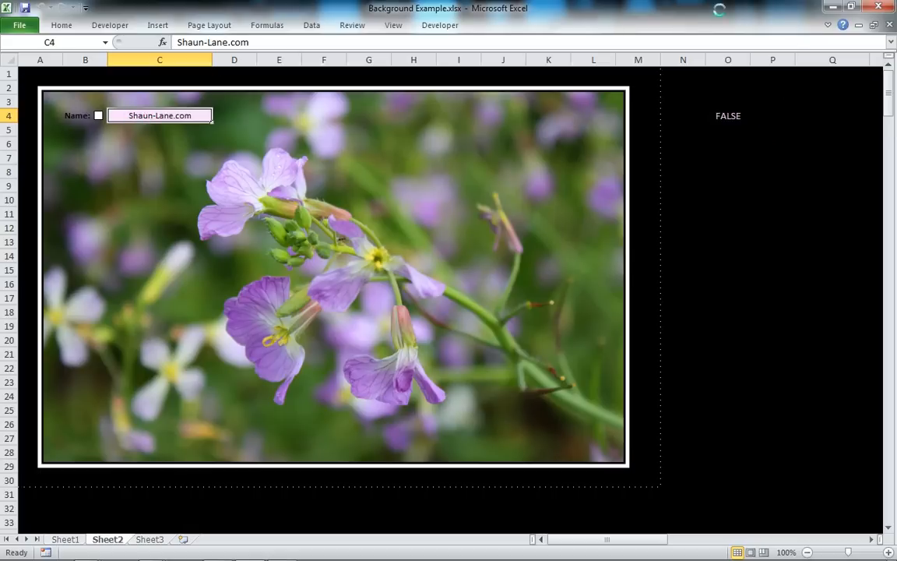
mouse_move(161, 93)
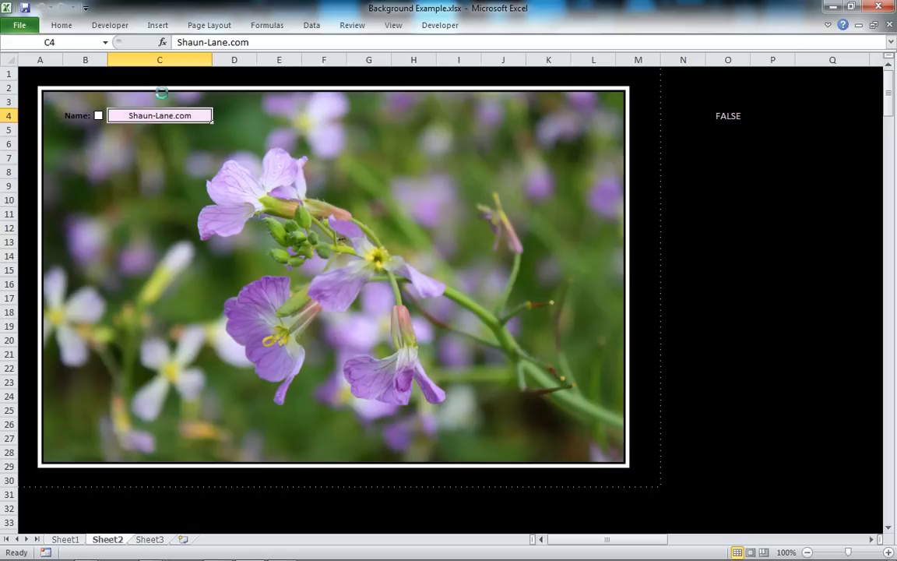
left_click(98, 116)
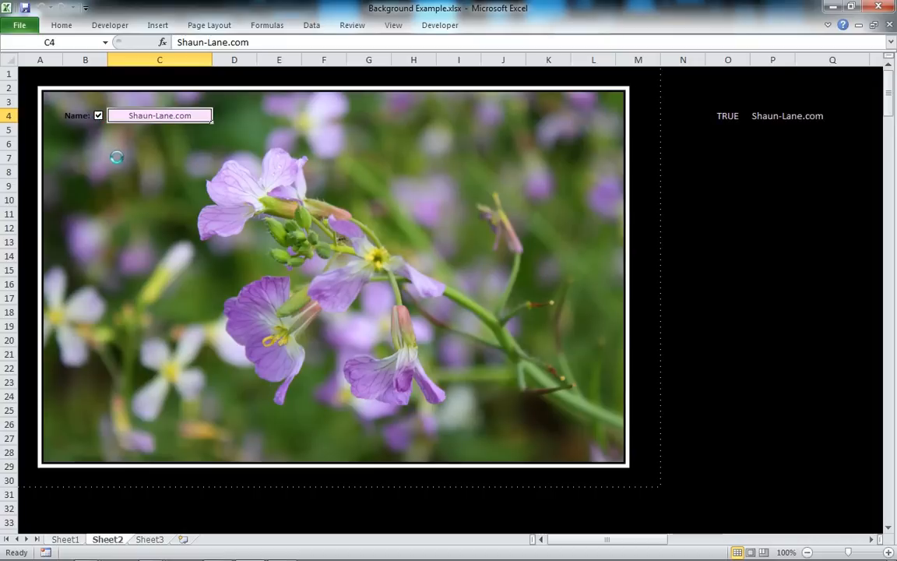
mouse_move(112, 146)
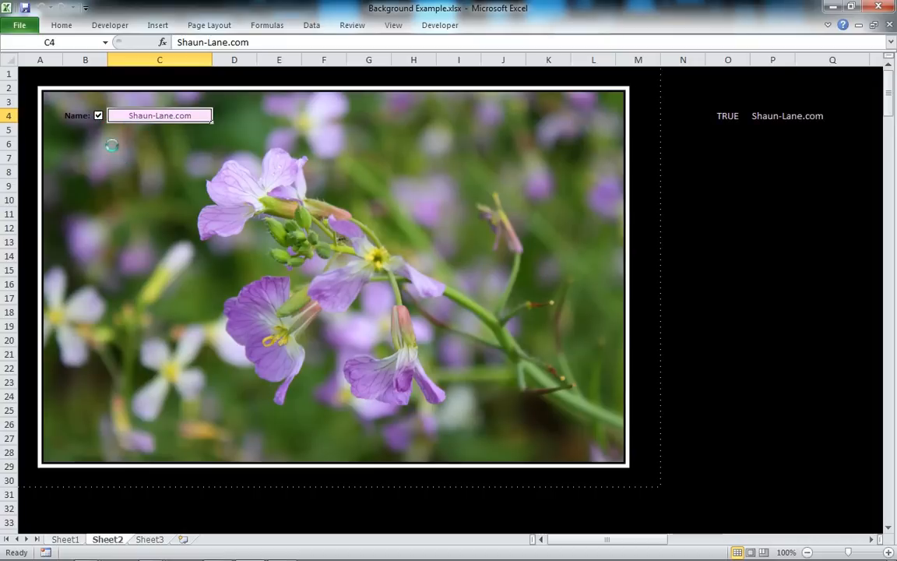
left_click(98, 115)
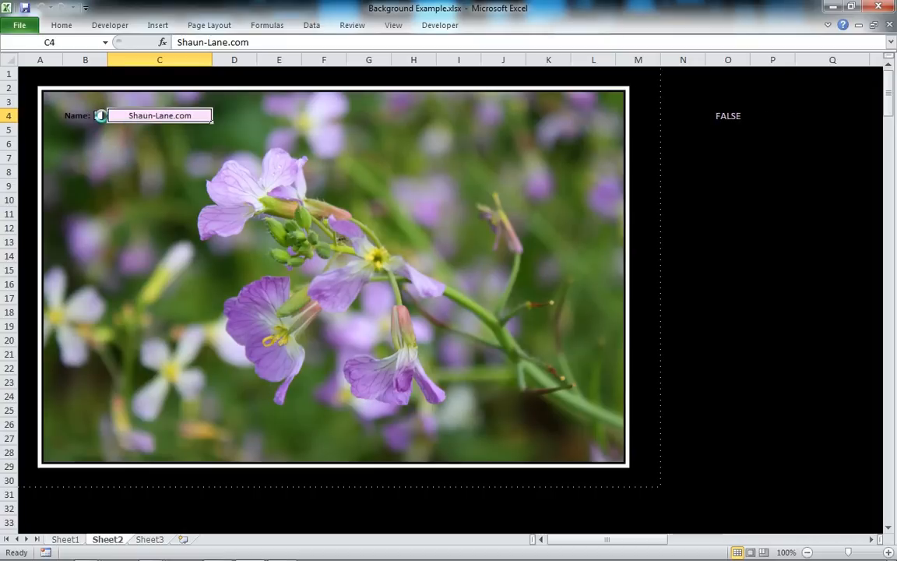